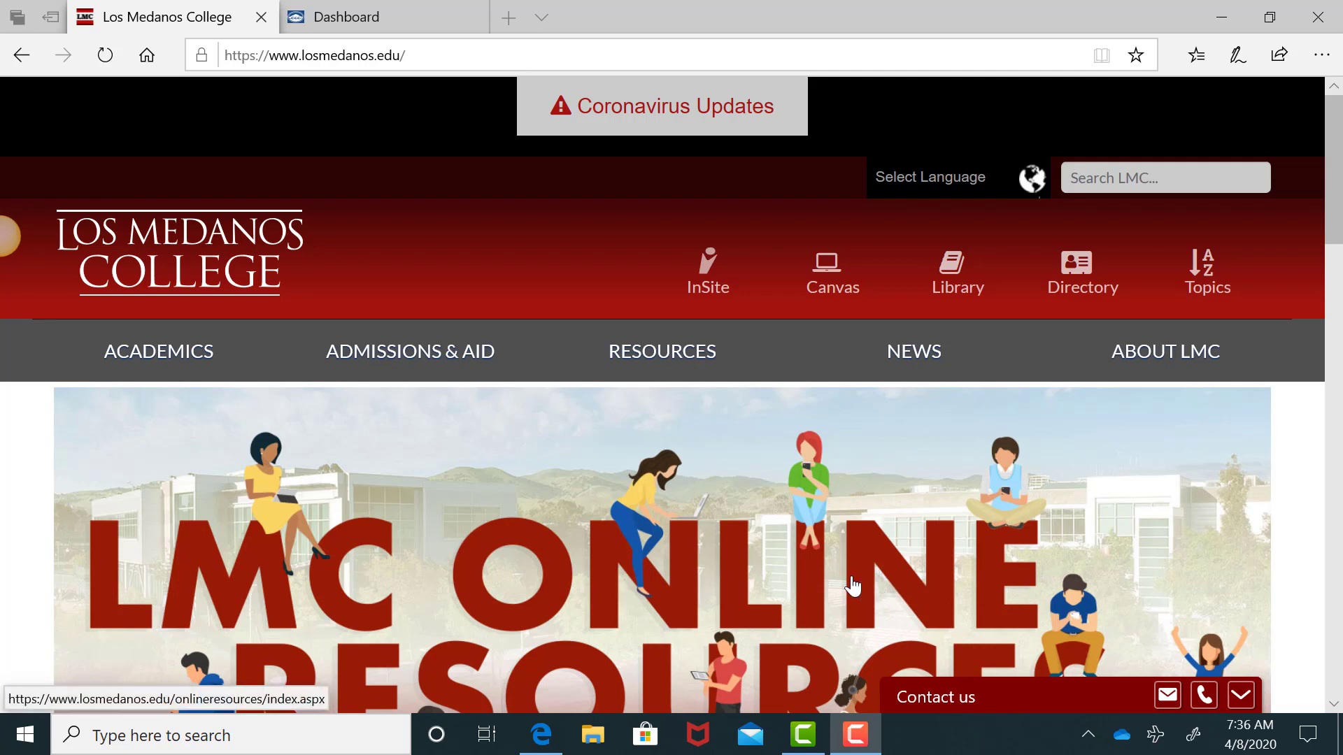
mouse_move(544, 545)
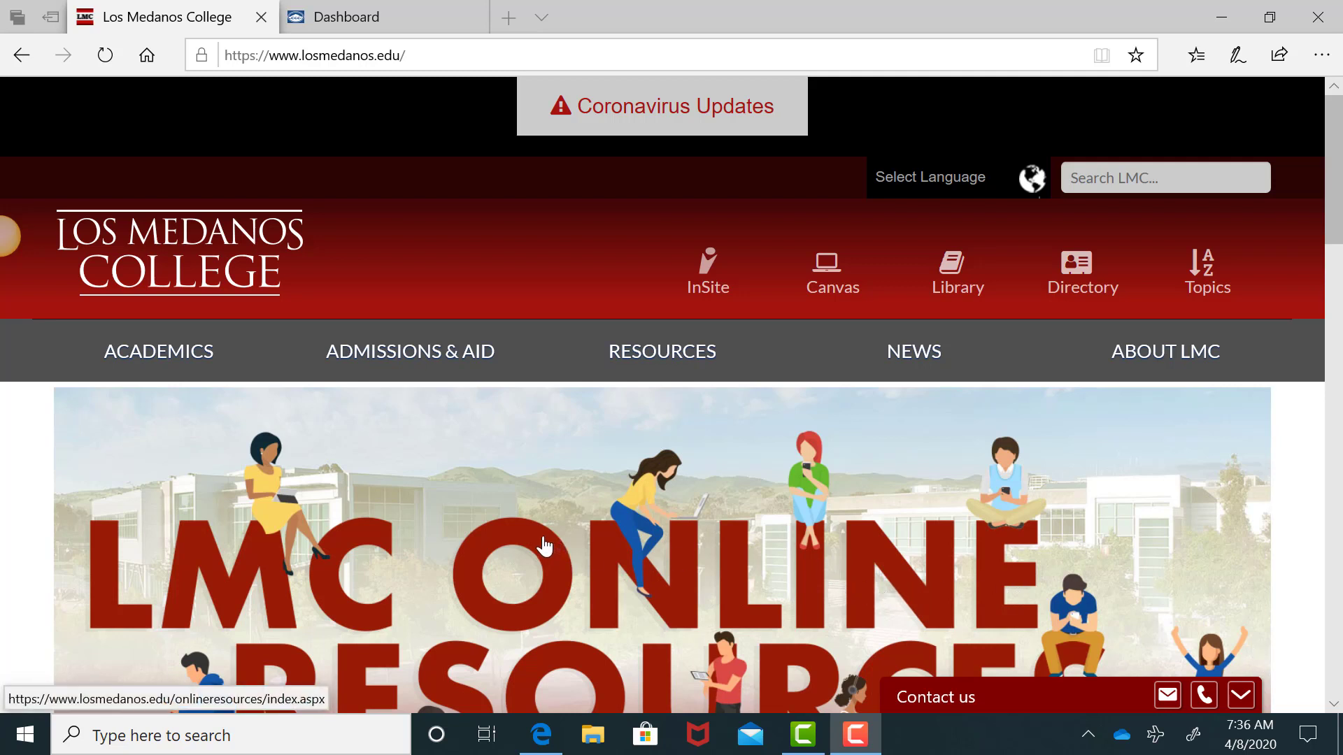
mouse_move(533, 540)
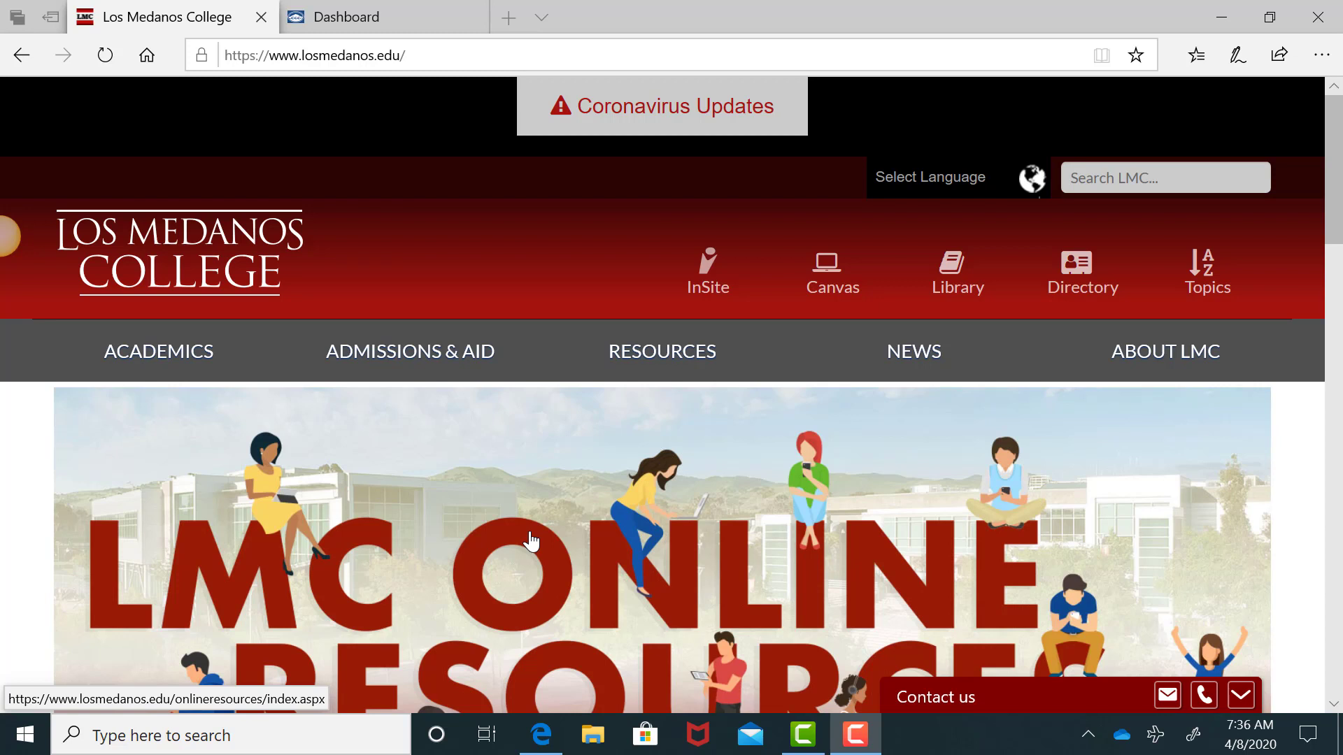
mouse_move(522, 308)
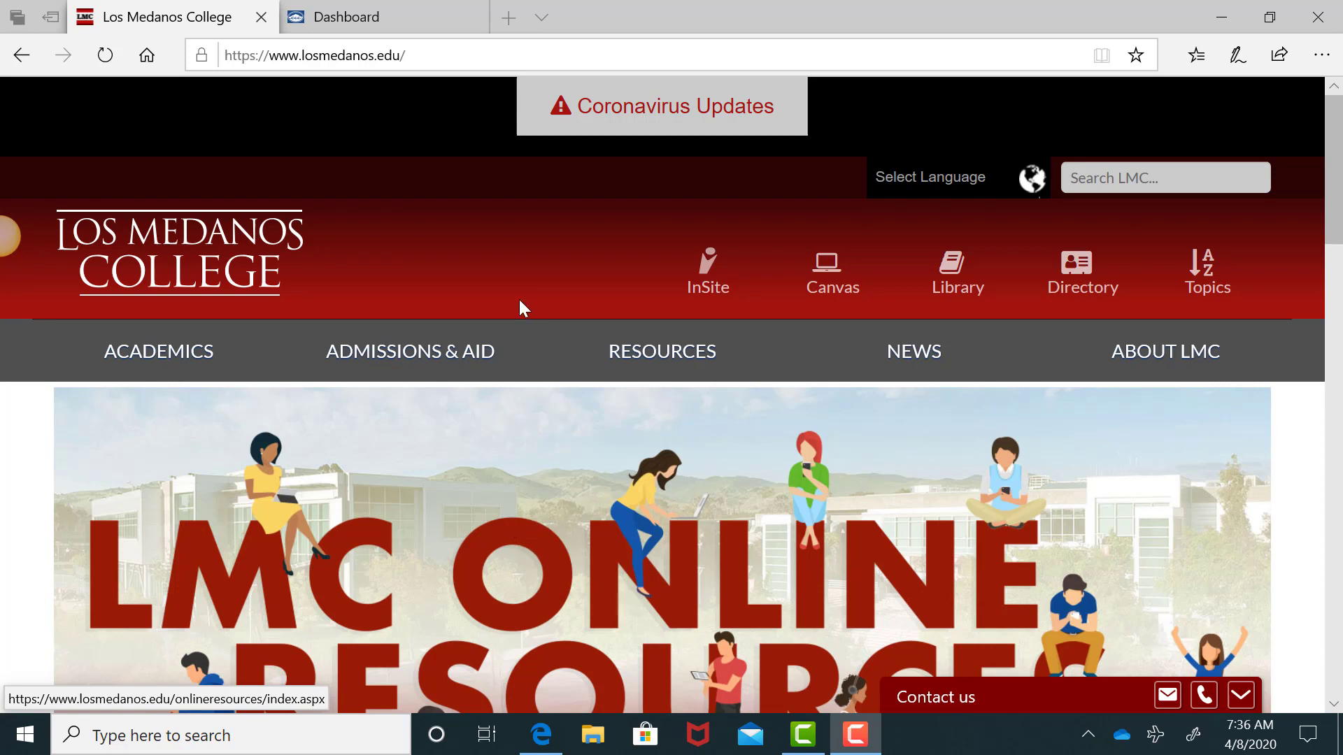
Sign in to the 4cd.zoom.us portal and land on the upcoming meetings list
click(315, 54)
text(4cd)
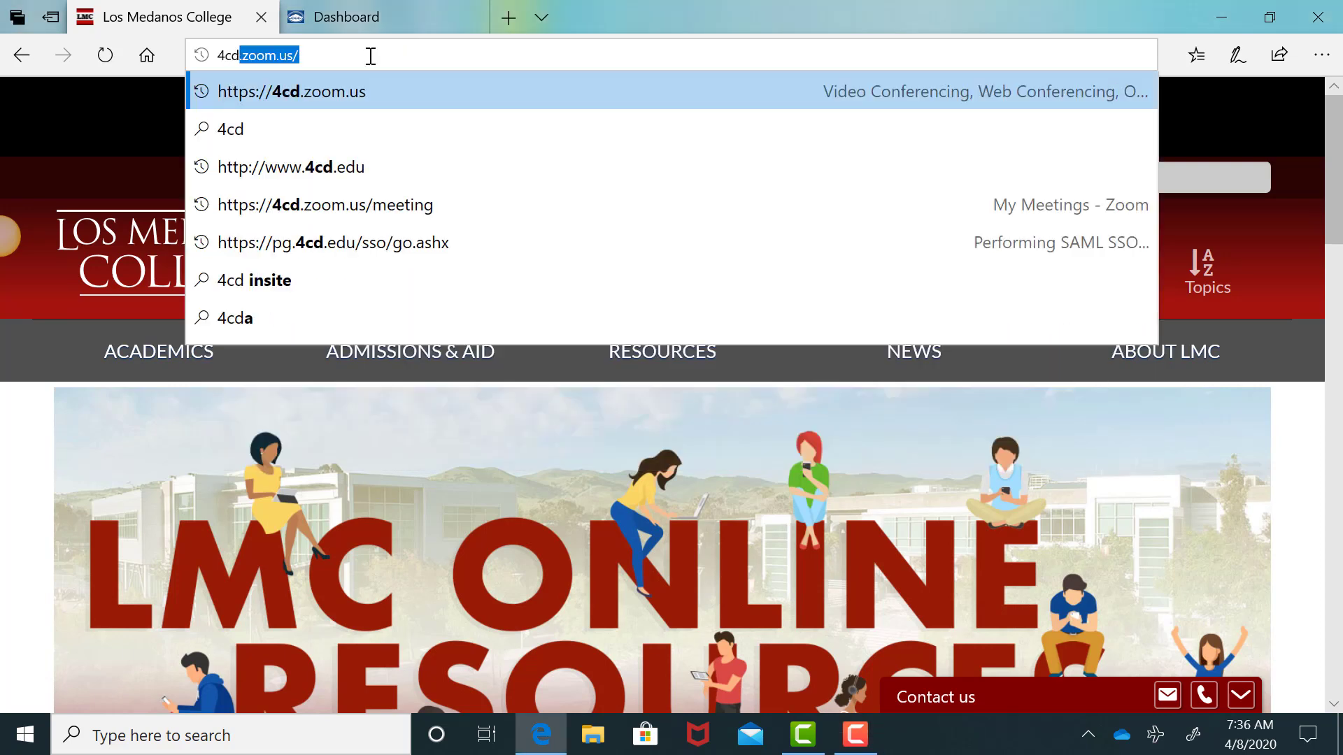
click(291, 92)
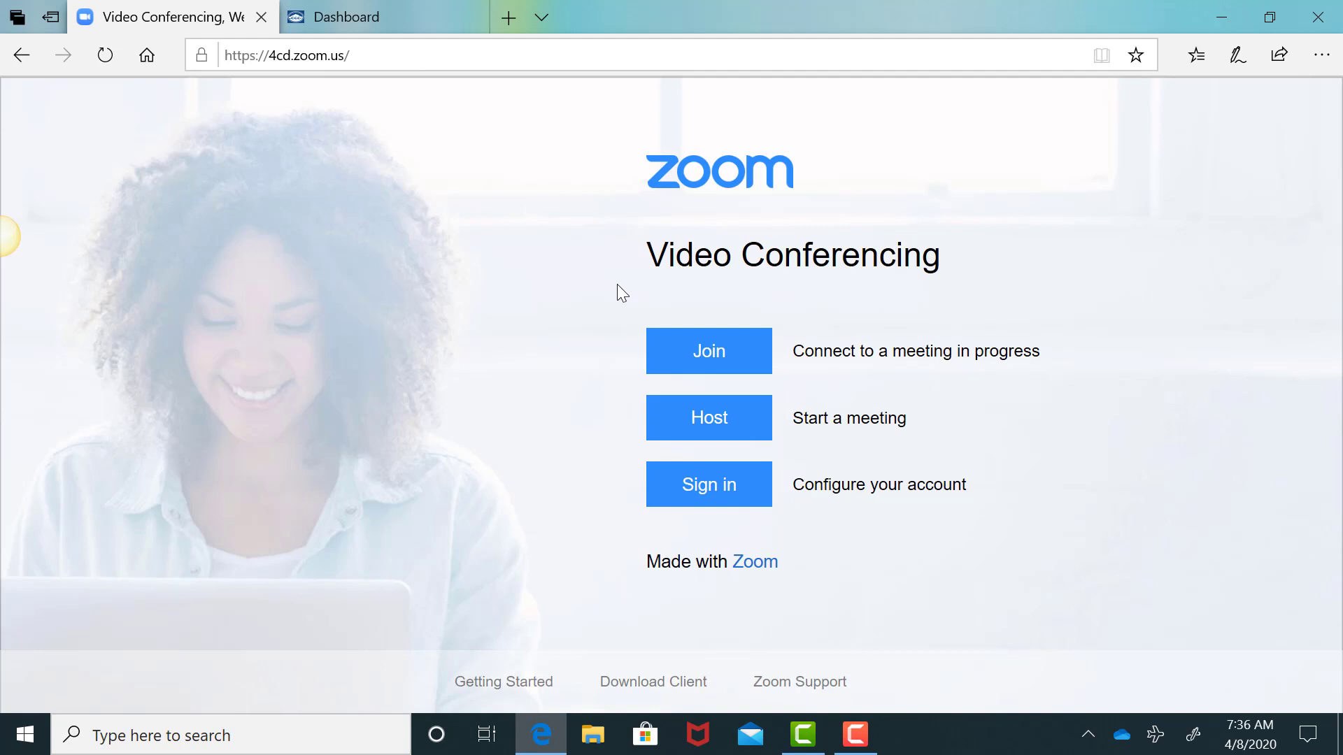
click(708, 484)
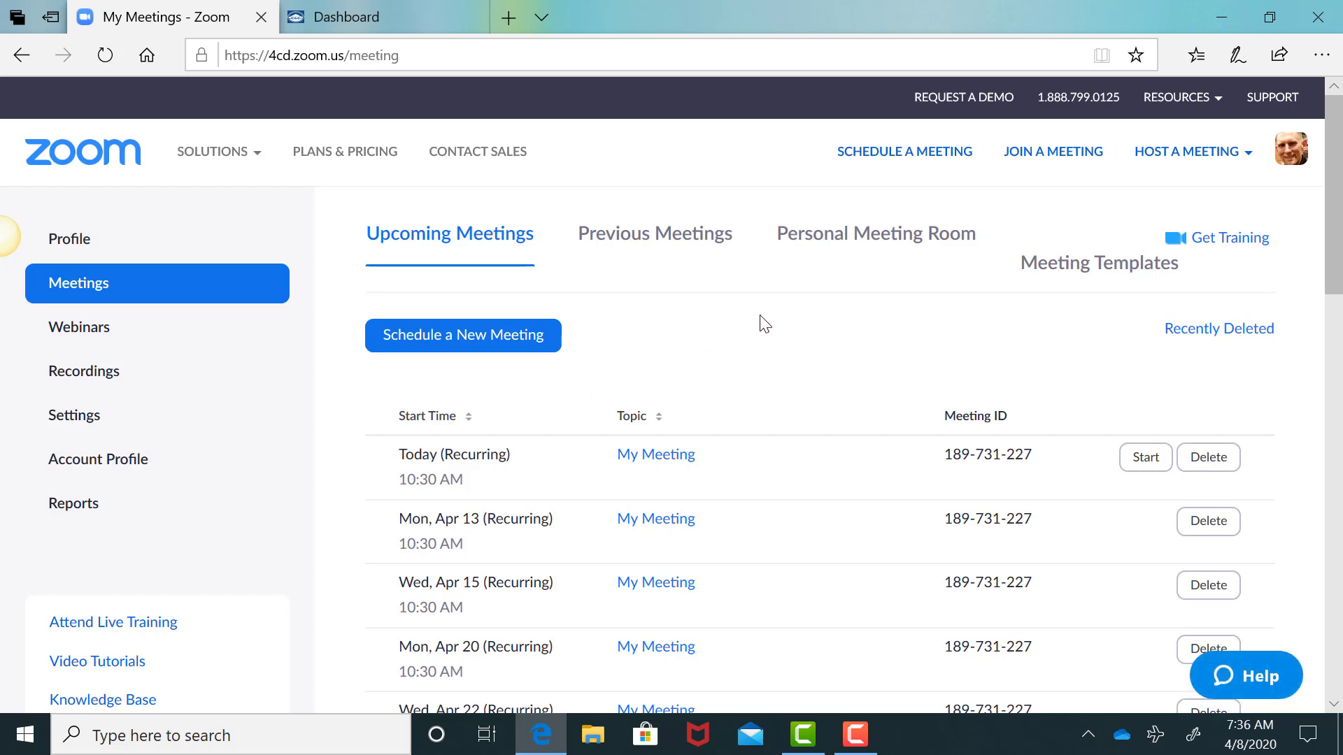
mouse_move(619, 280)
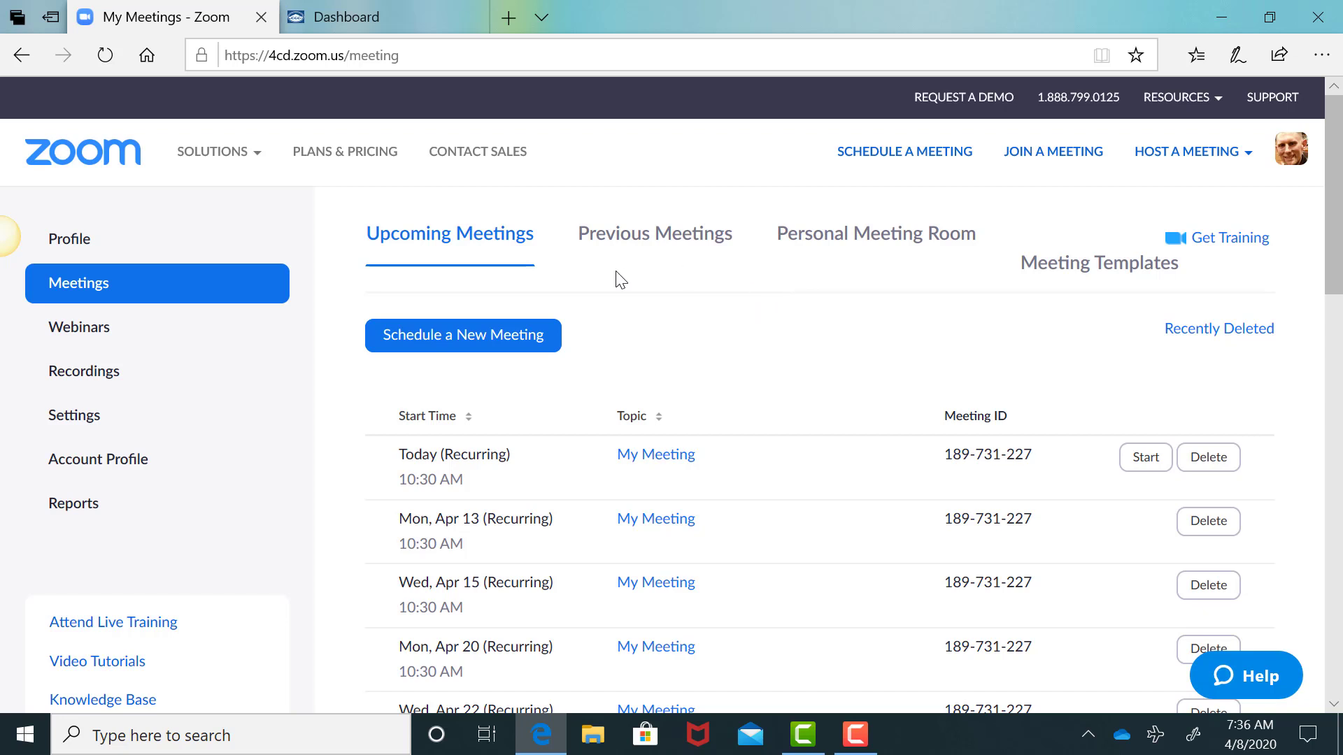
View the Personal Meeting Room details: meeting ID, required password, join link and options
click(78, 282)
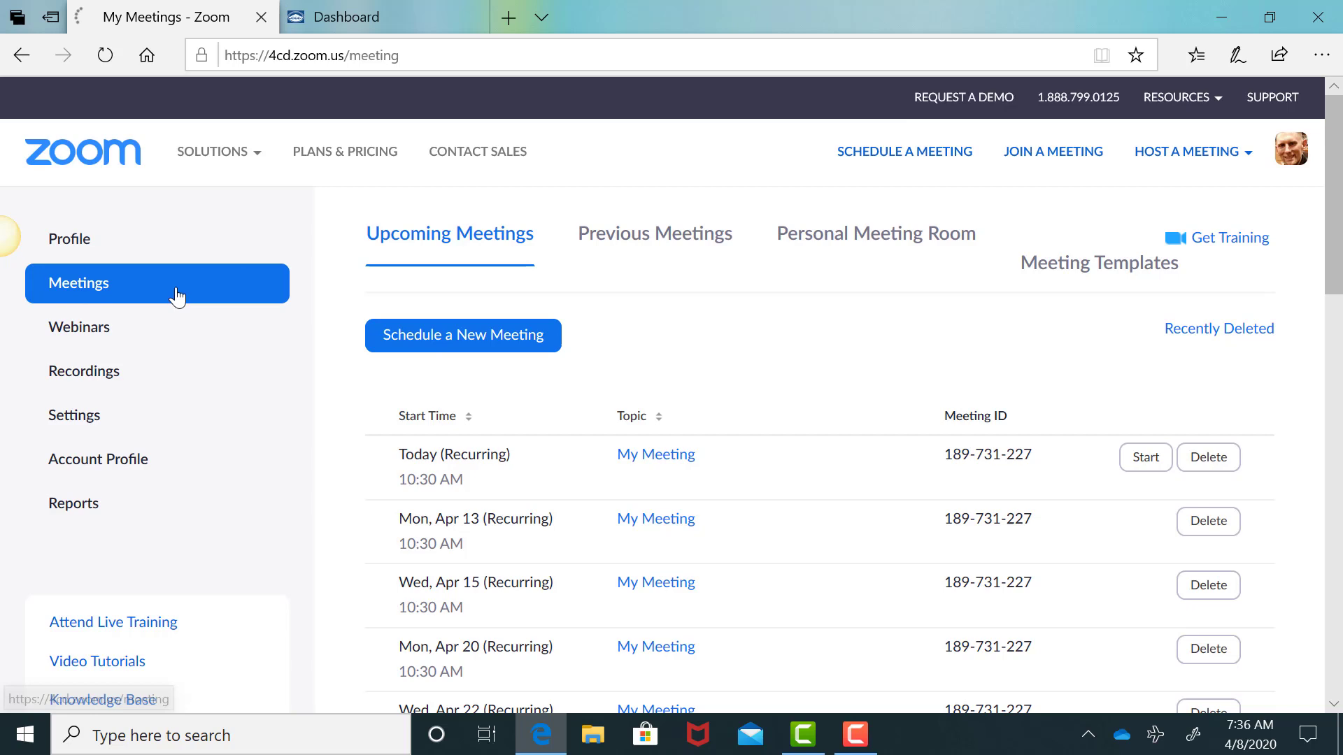
mouse_move(883, 244)
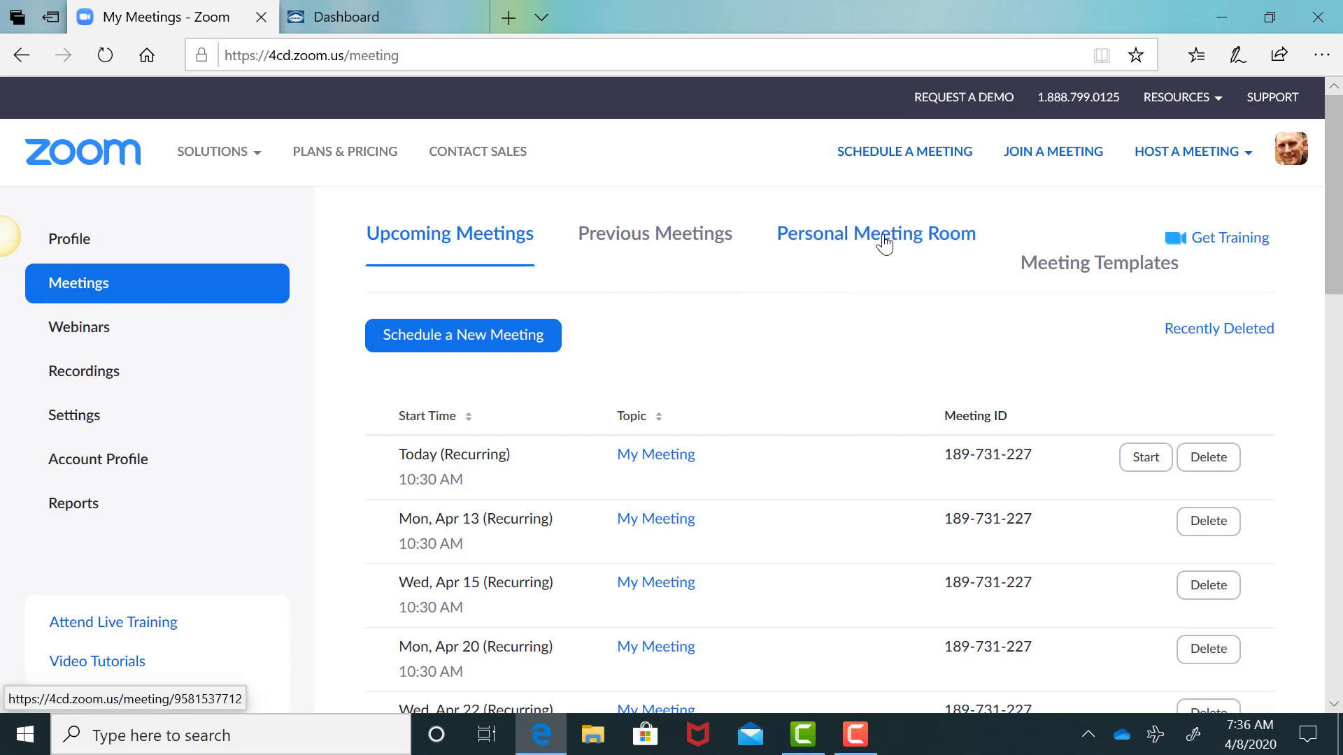
click(875, 234)
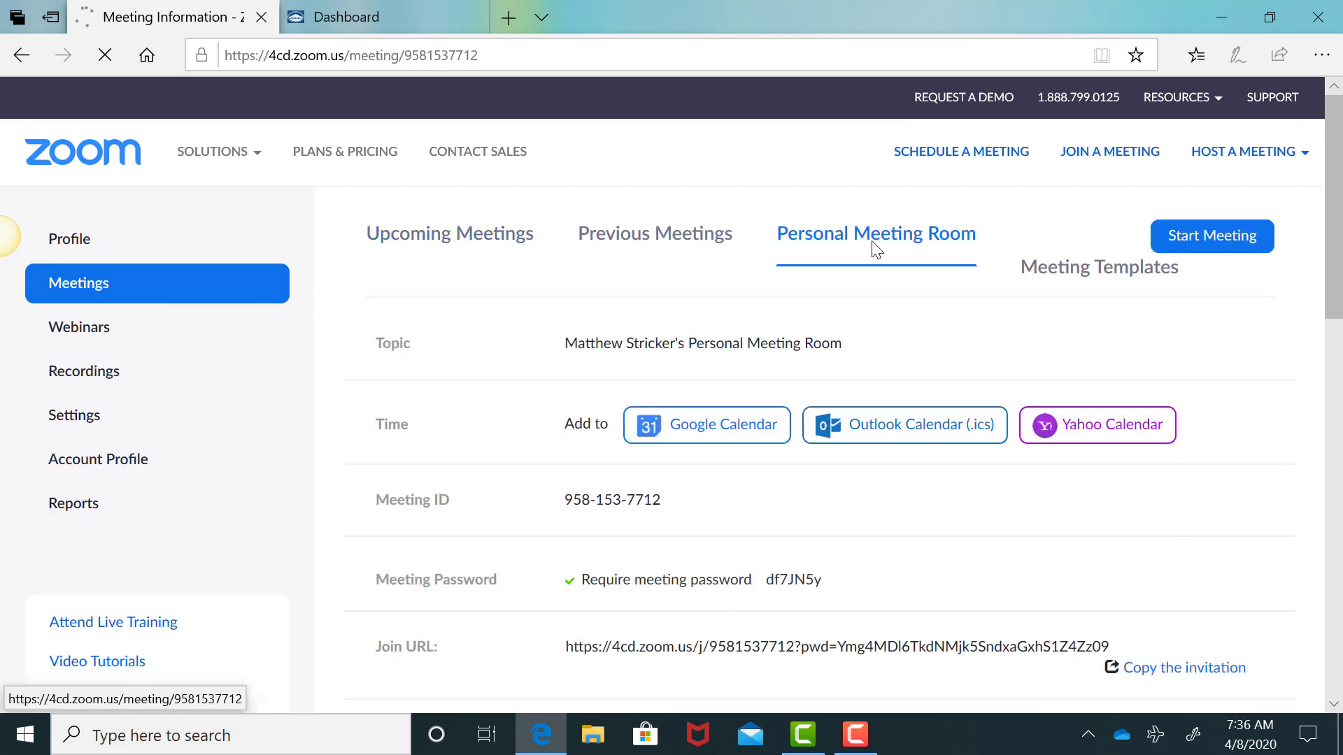
scroll(down, 3)
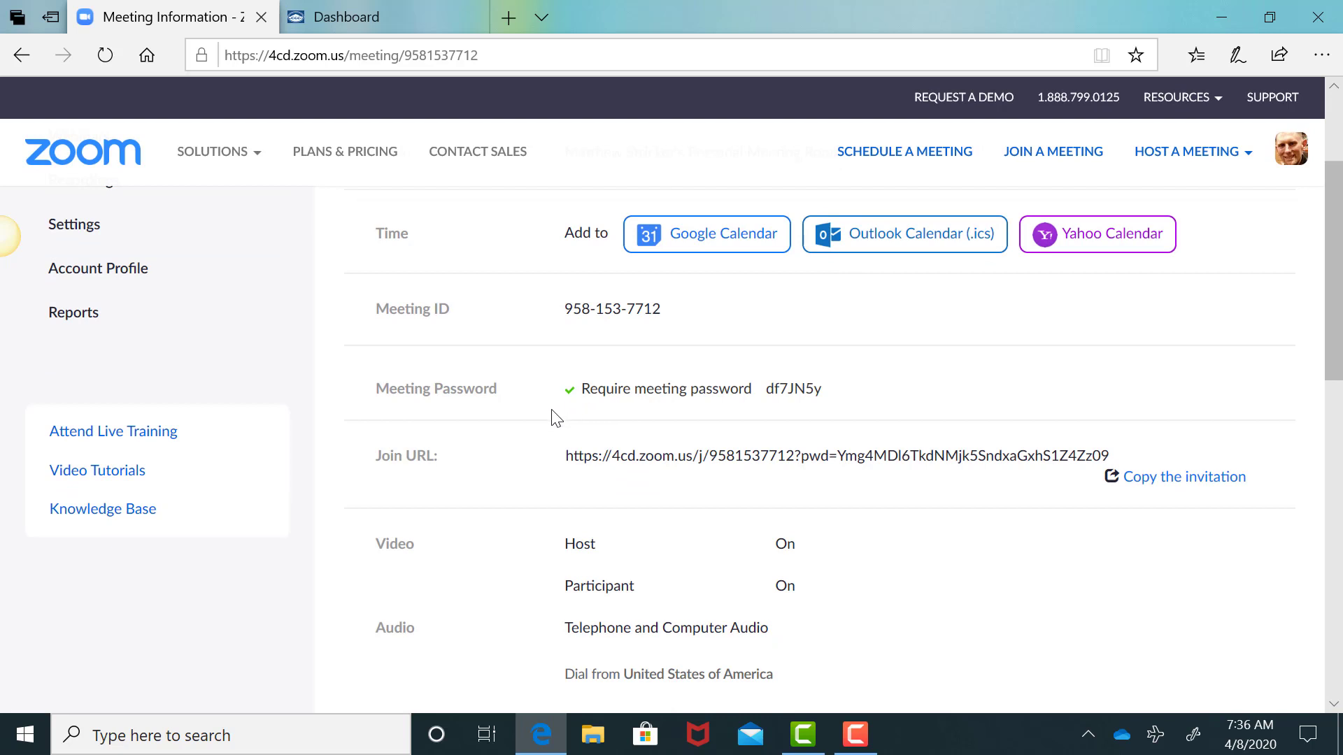
mouse_move(593, 410)
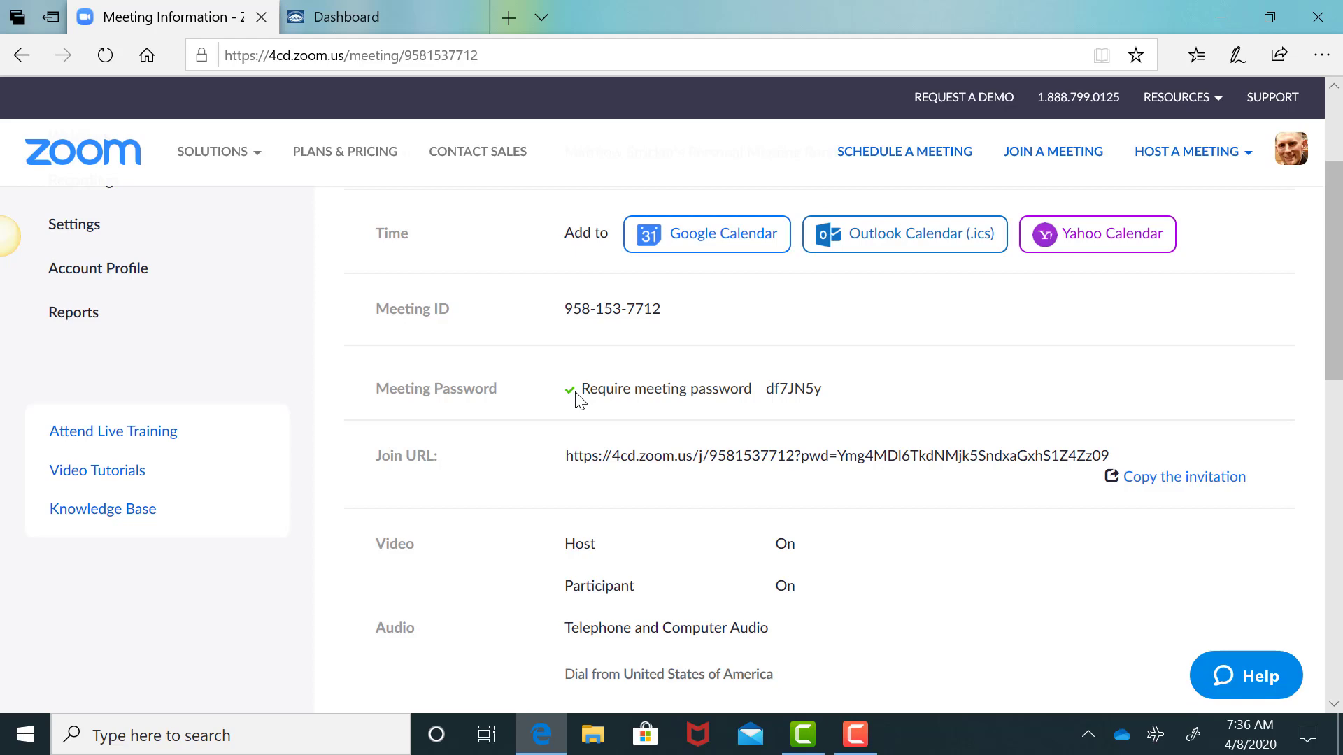
scroll(down, 3)
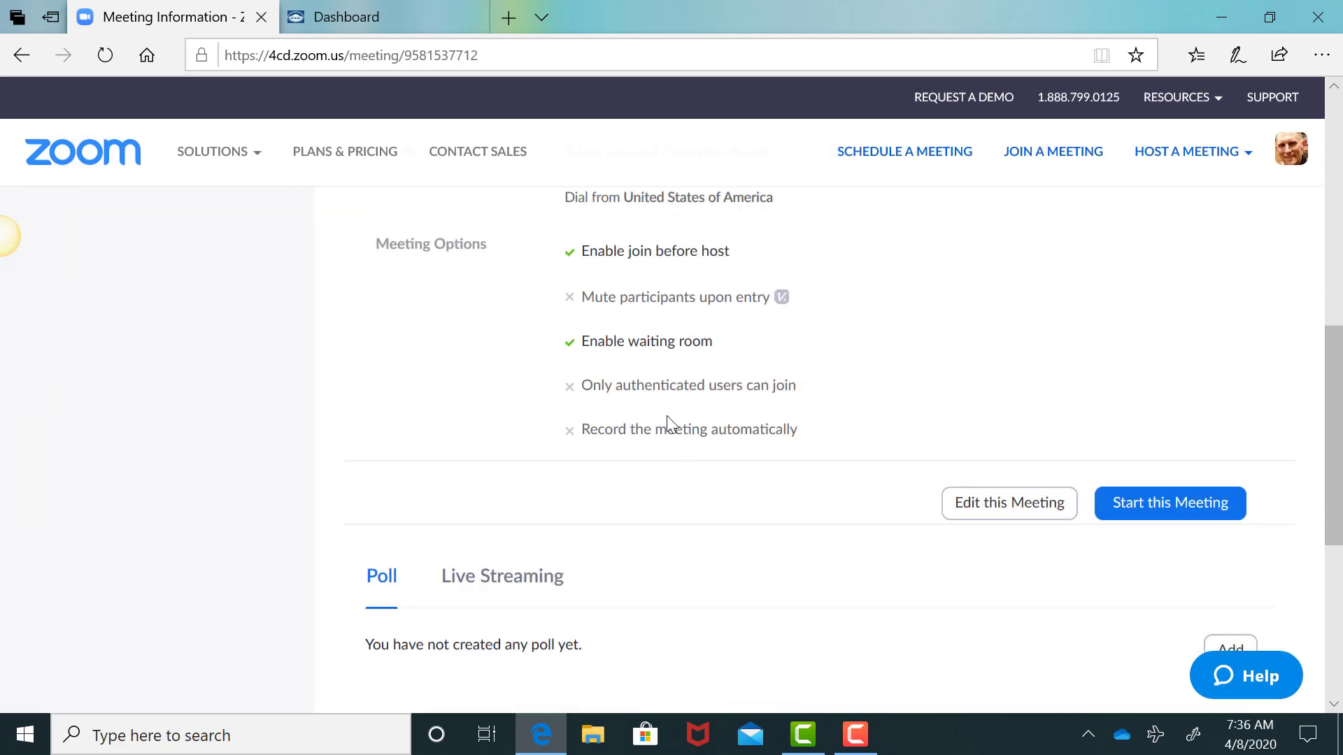
Edit the Personal Meeting Room to uncheck 'Require meeting password' and save the change
click(1009, 502)
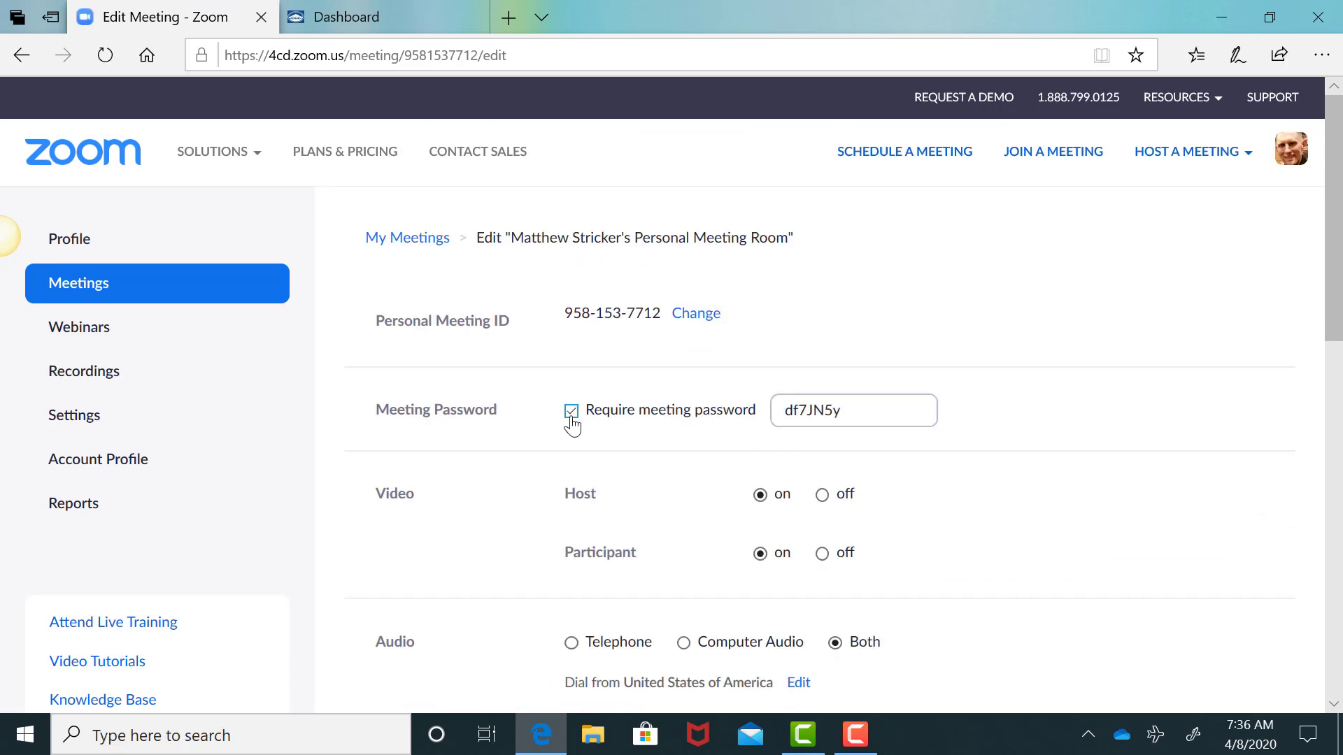
click(571, 409)
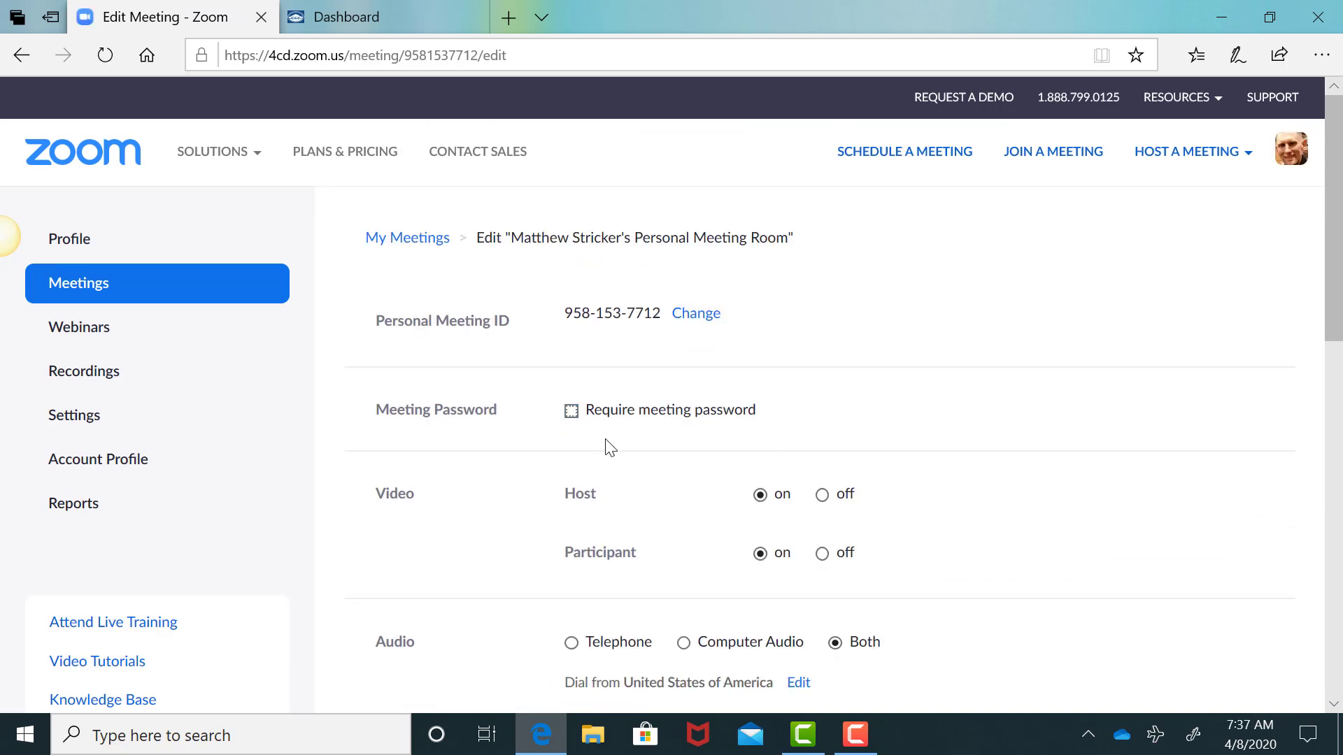
scroll(down, 3)
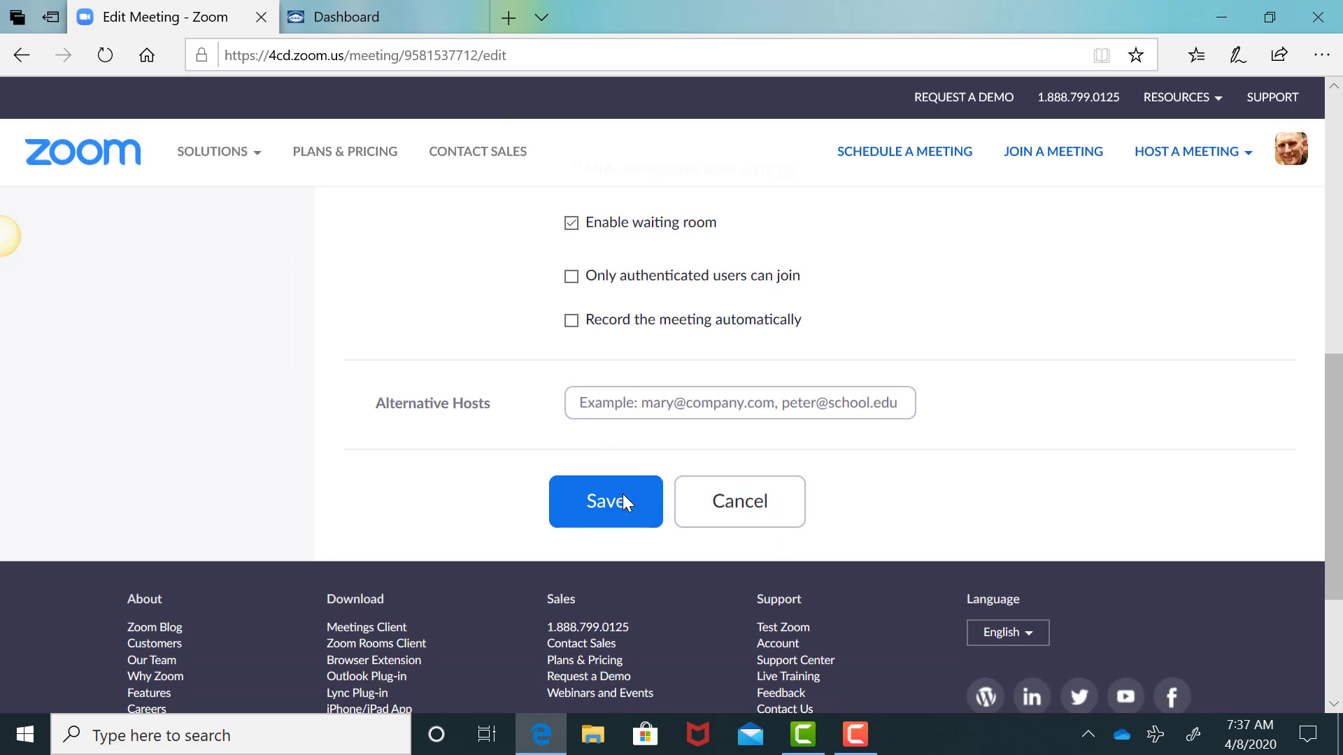
click(605, 501)
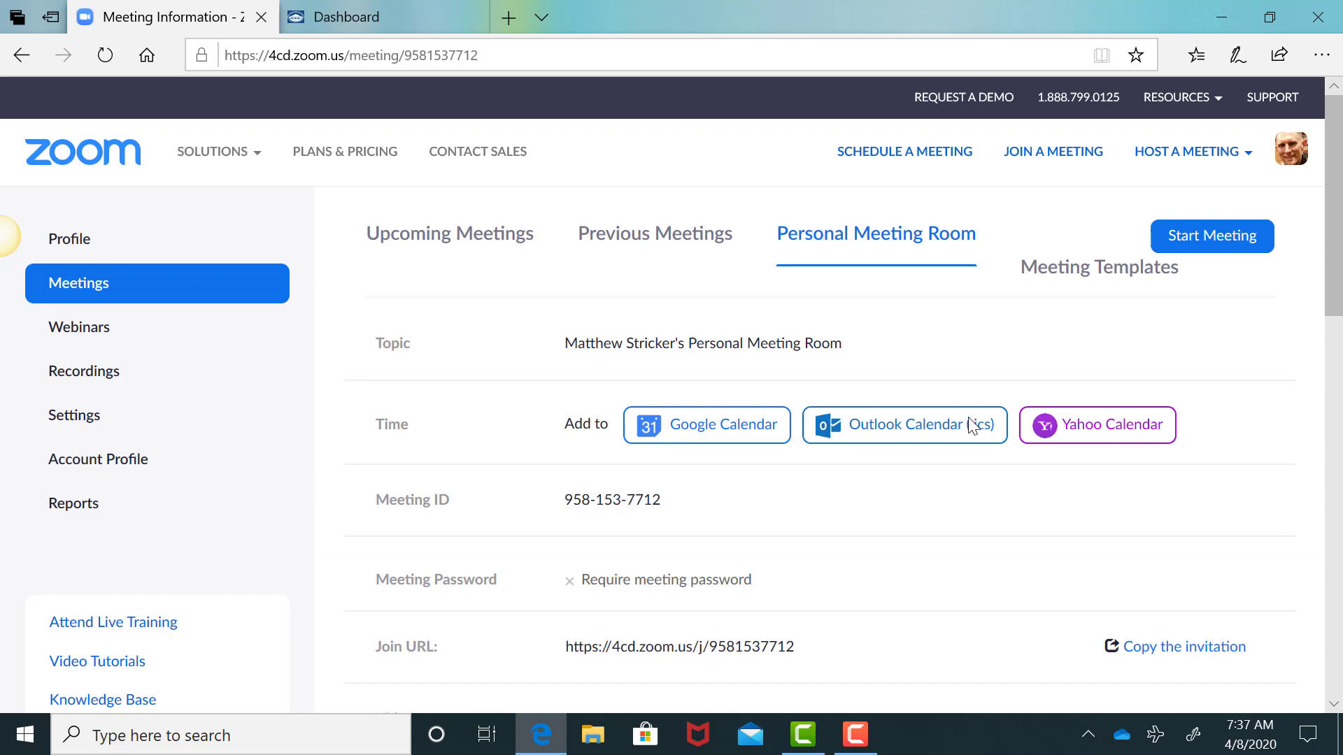
mouse_move(1210, 235)
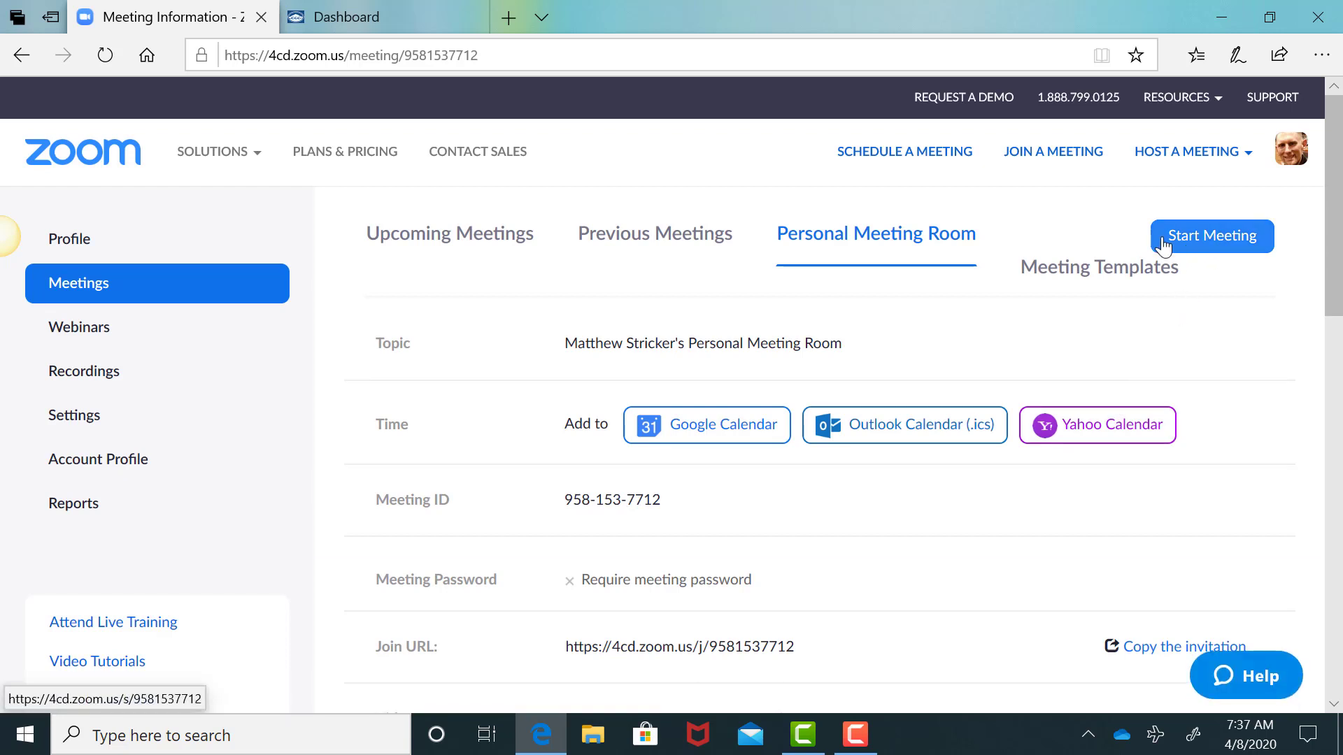